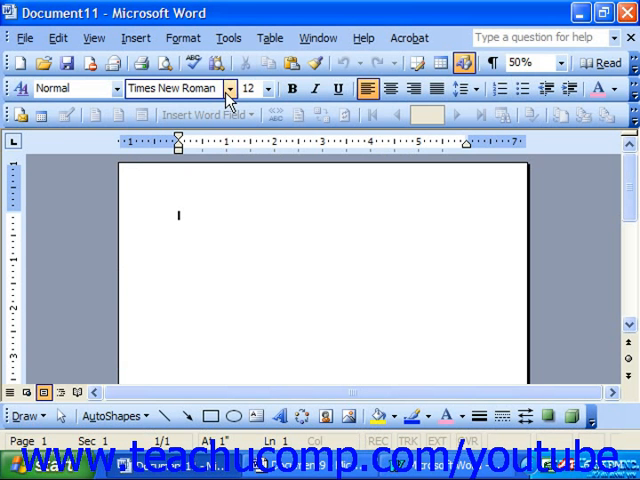
- Show the Tools menu commands that hold Letters and Mailings
left_click(228, 36)
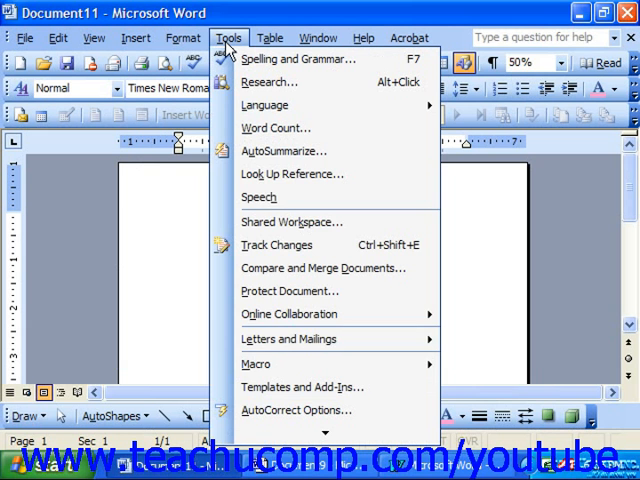
mouse_move(288, 340)
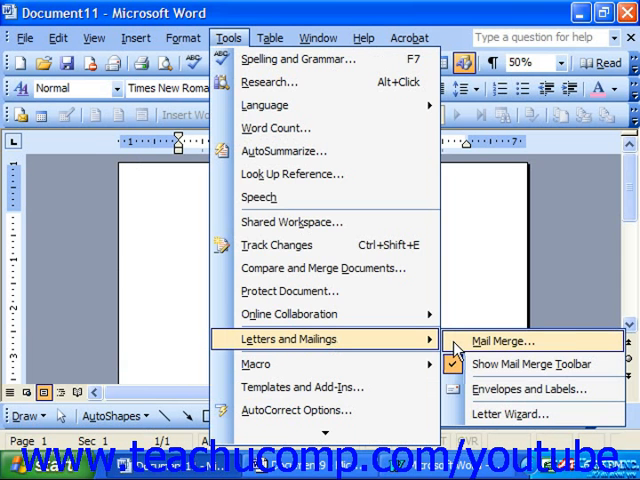
- Start the Mail Merge wizard with Labels as the document type and reach step 2 of 6
left_click(516, 340)
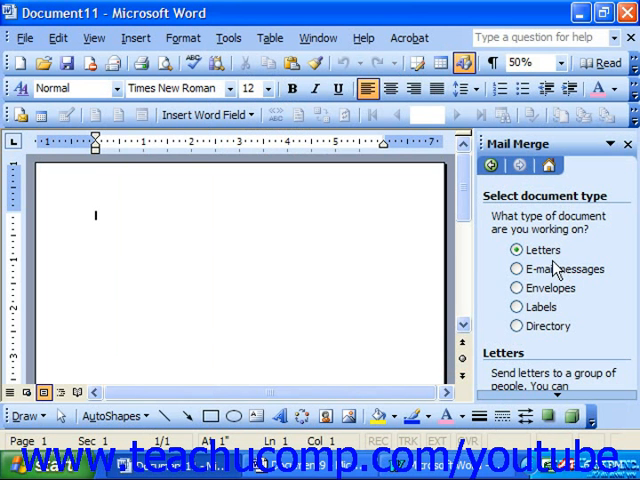
mouse_move(548, 272)
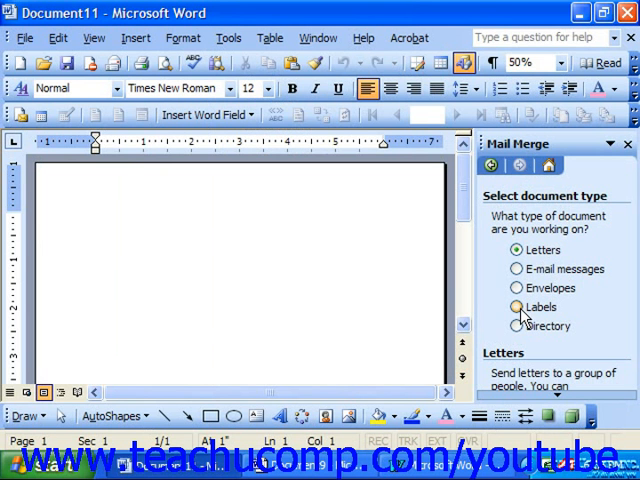
left_click(512, 308)
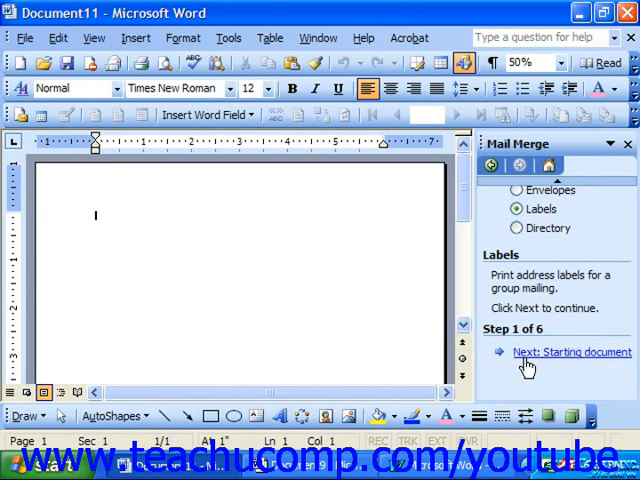
left_click(568, 352)
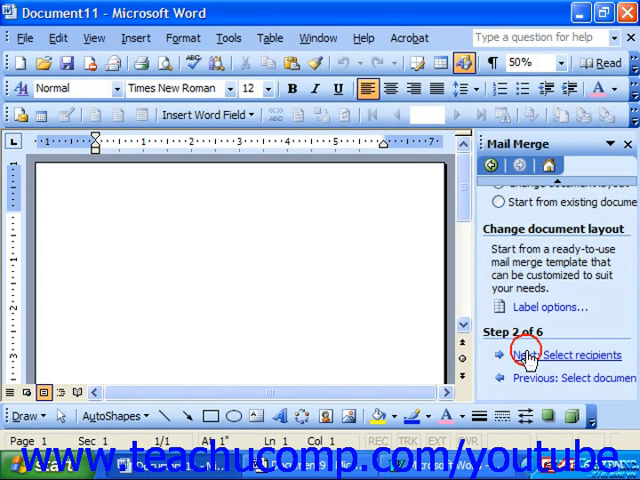
- Set the label layout to Avery standard 5160 - Address for laser and ink jet printers
left_click(546, 306)
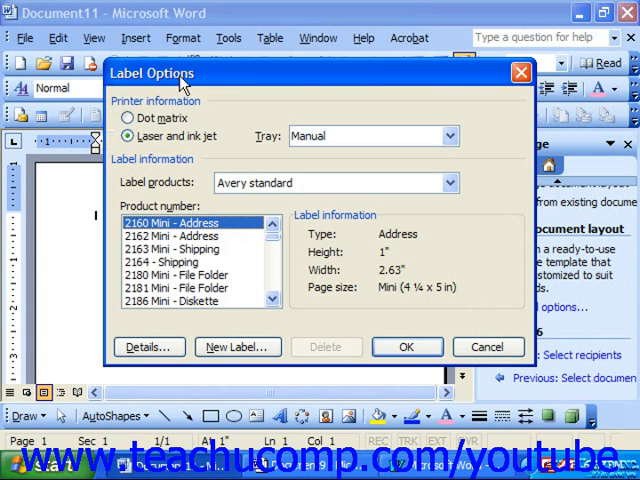
mouse_move(140, 124)
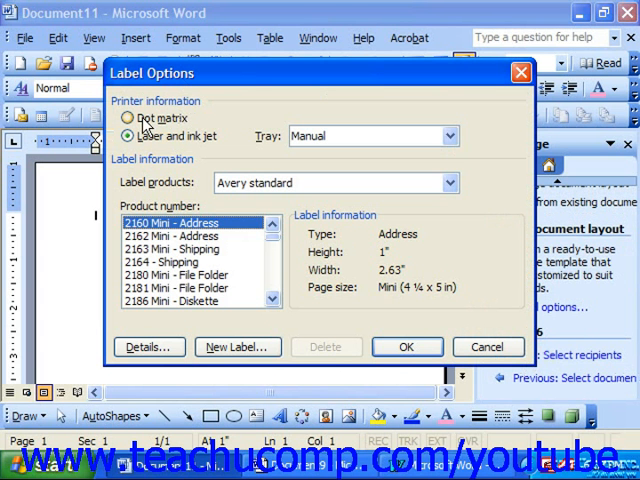
left_click(128, 116)
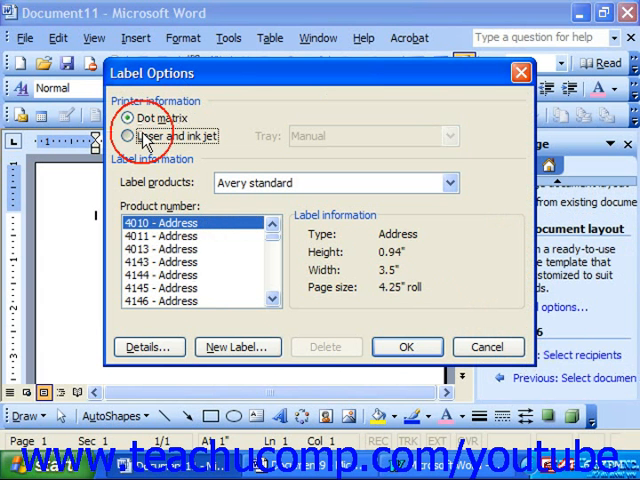
left_click(128, 136)
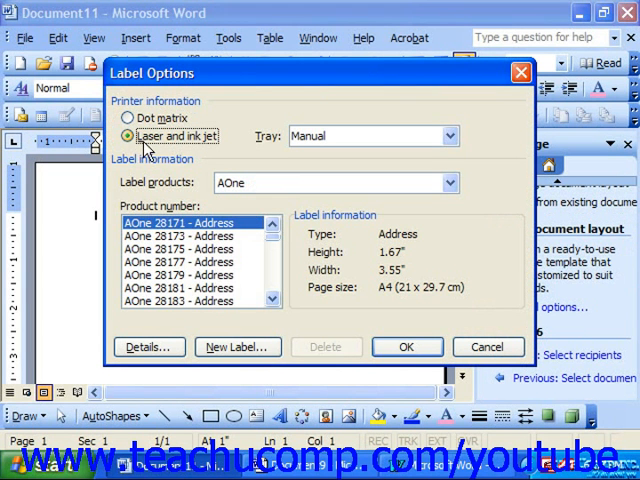
mouse_move(452, 190)
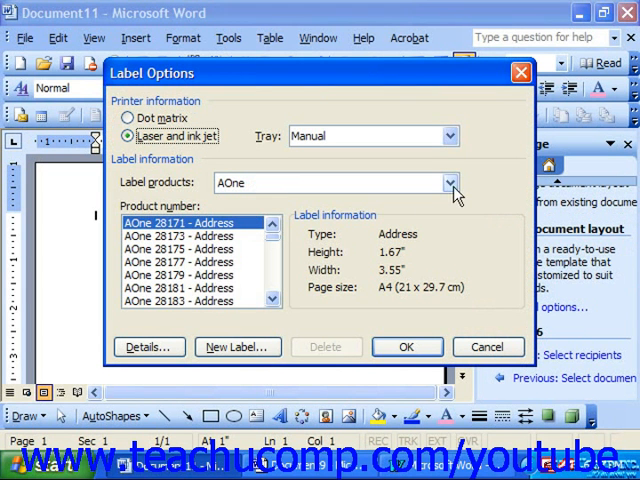
left_click(448, 182)
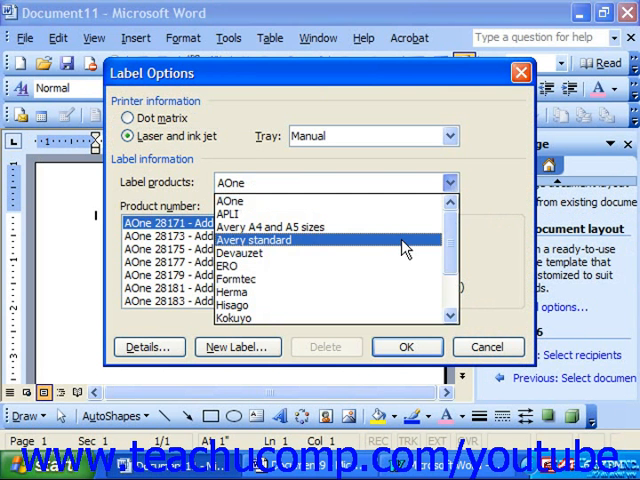
left_click(252, 240)
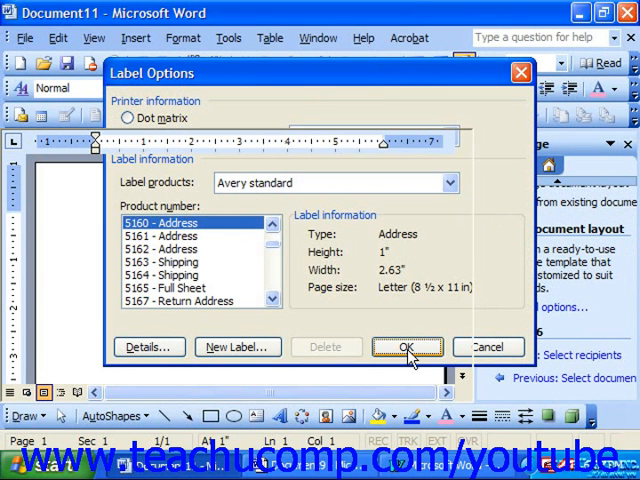
left_click(406, 348)
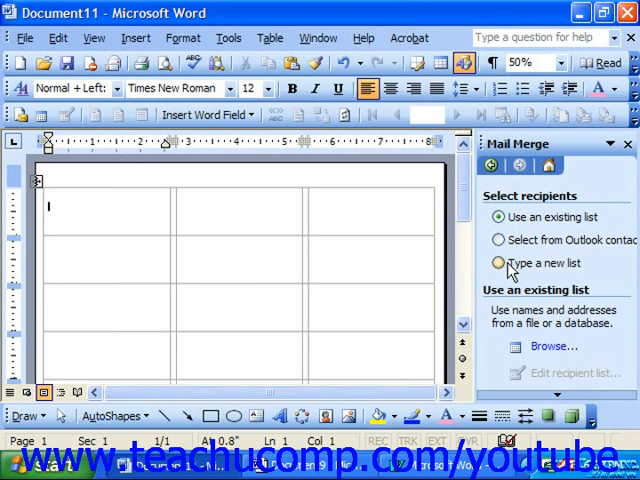
left_click(498, 216)
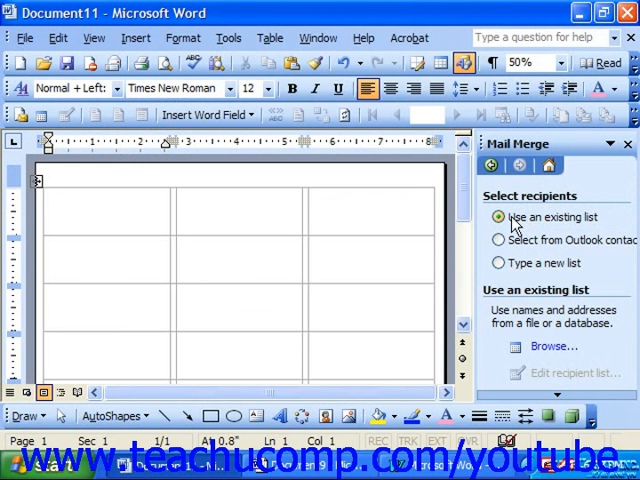
left_click(500, 240)
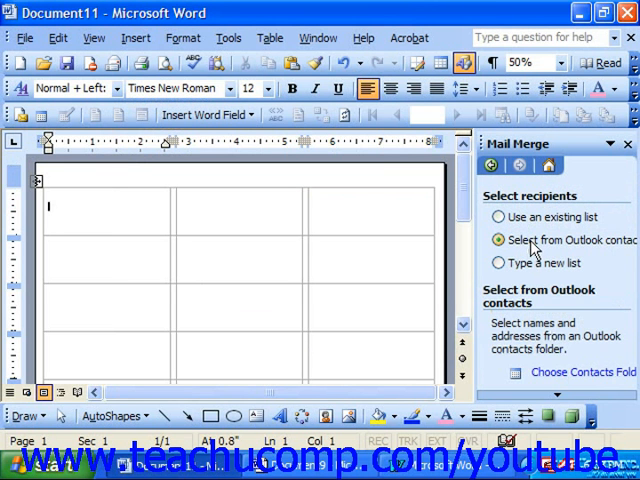
left_click(500, 264)
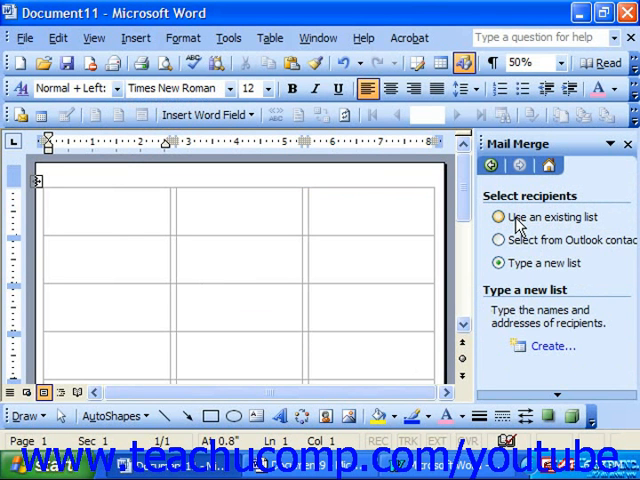
left_click(500, 216)
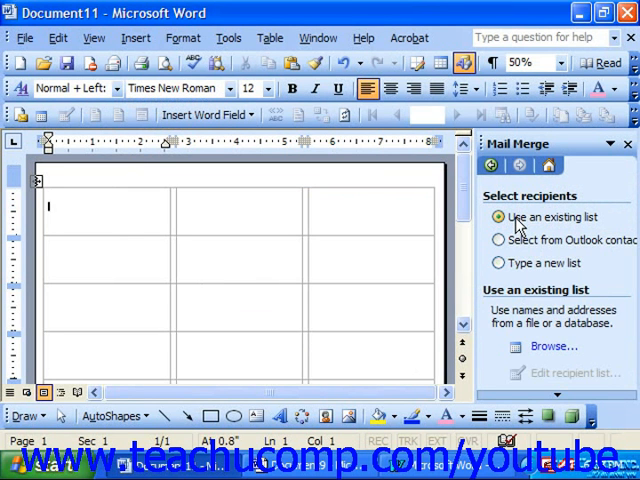
mouse_move(542, 348)
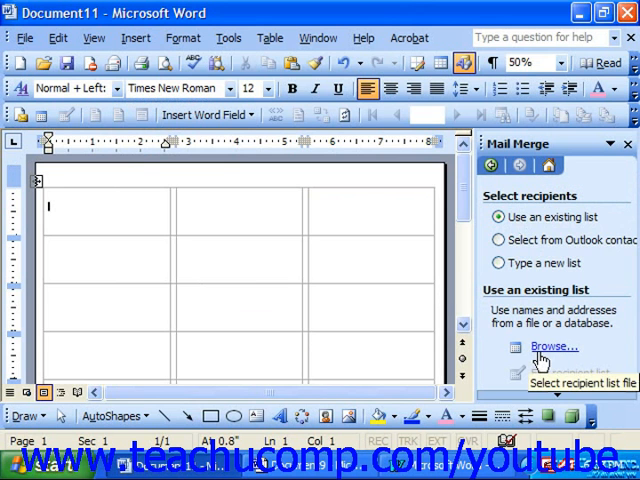
- Select MyCustomers.xls in My Documents as the recipient data source
left_click(548, 346)
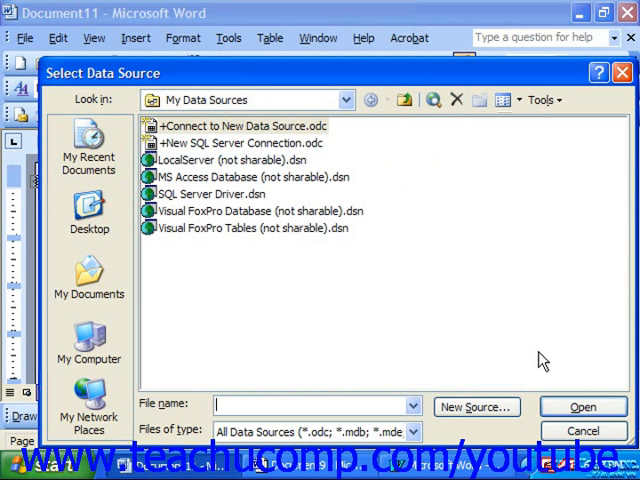
left_click(88, 276)
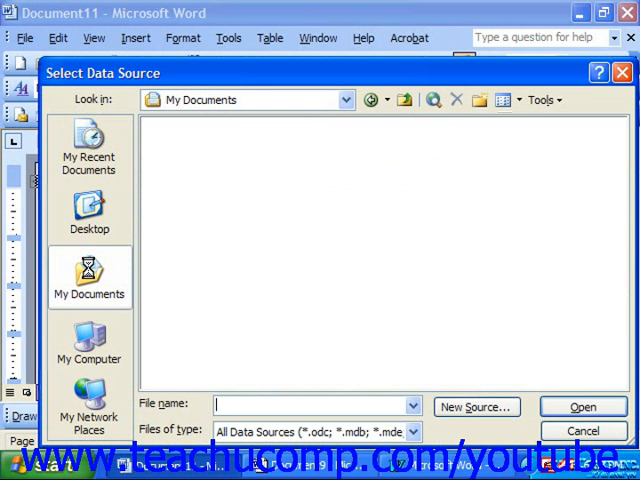
left_click(88, 278)
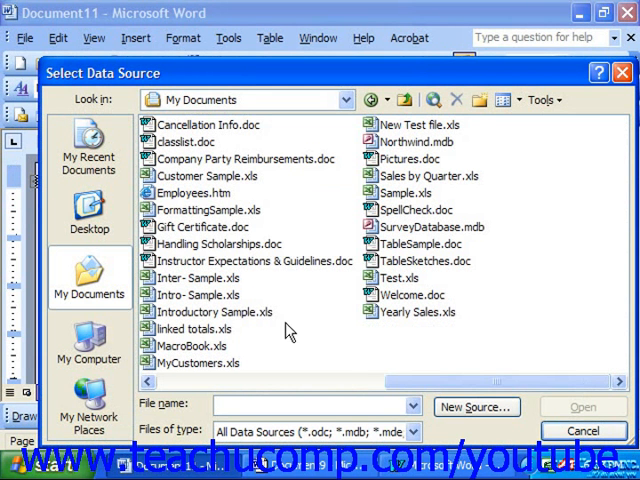
left_click(200, 362)
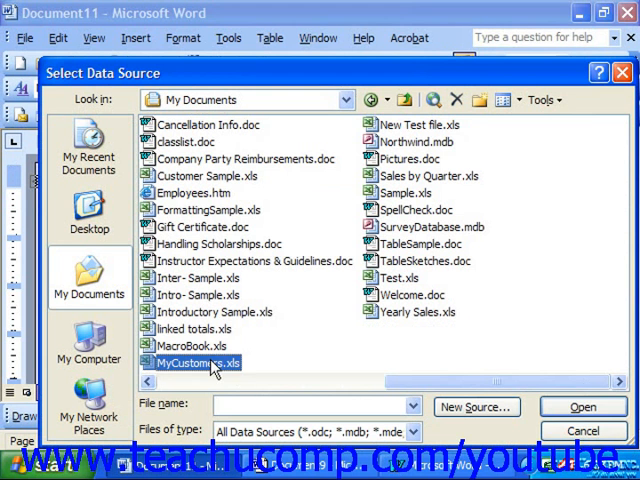
left_click(588, 408)
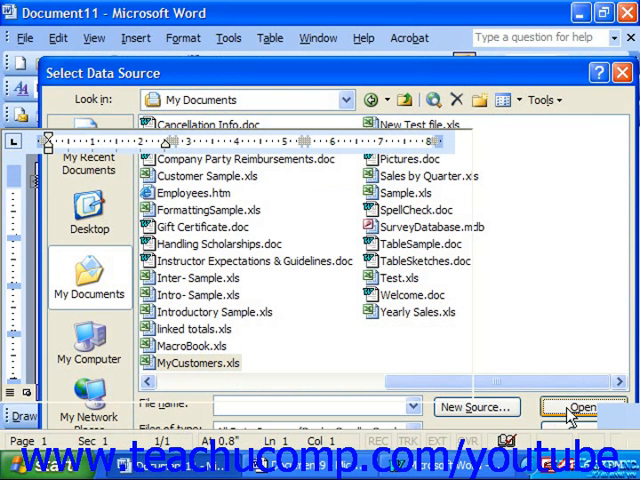
left_click(572, 408)
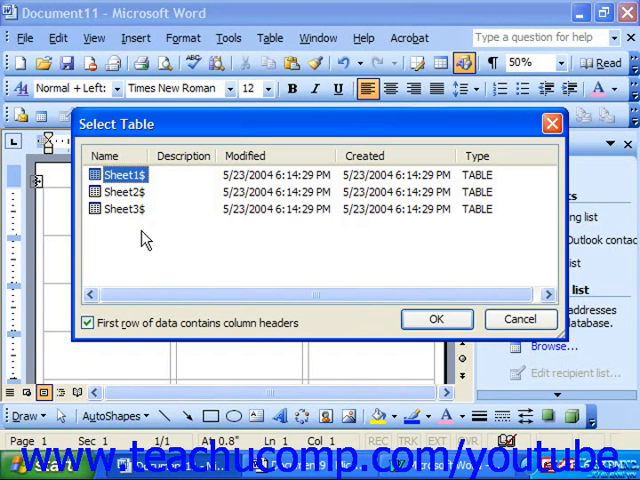
mouse_move(244, 334)
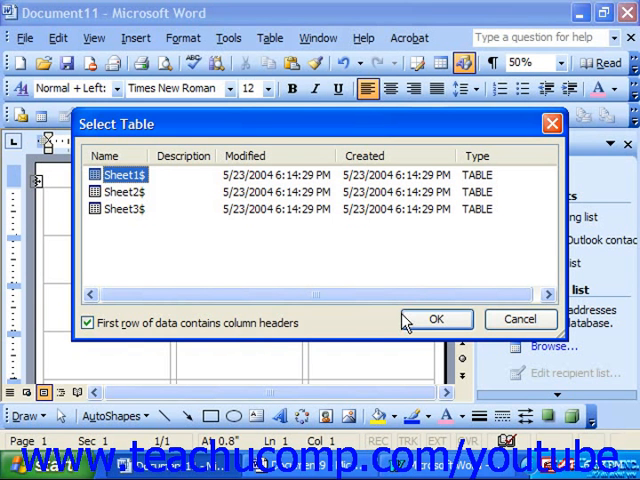
- Use Sheet1$ as the recipient table and keep all four customers
left_click(436, 320)
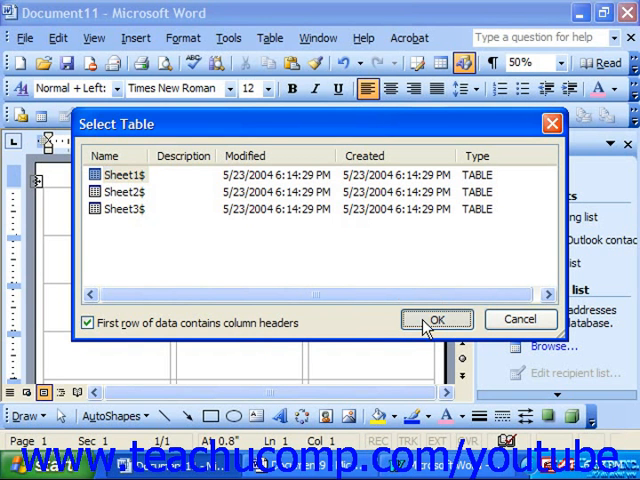
left_click(436, 320)
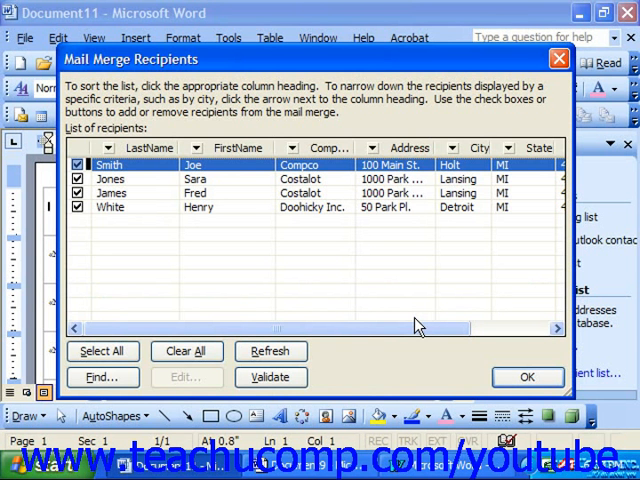
mouse_move(548, 358)
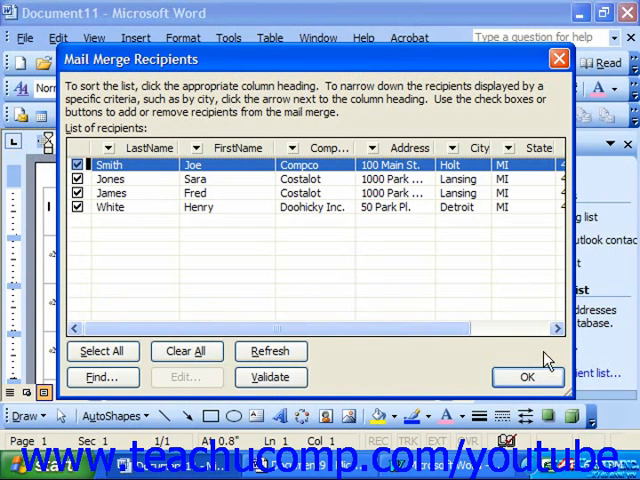
left_click(528, 376)
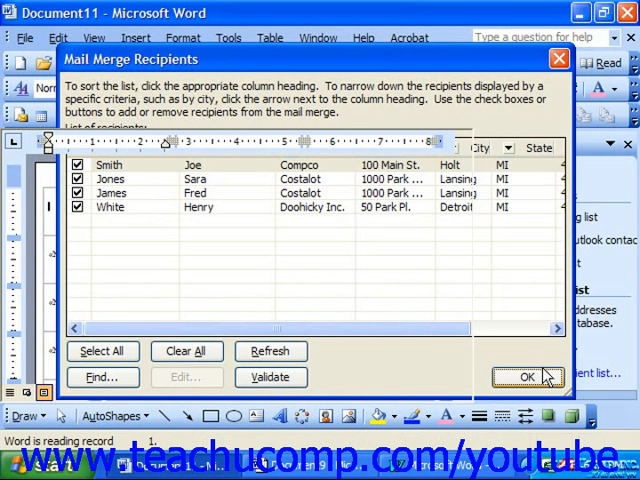
left_click(532, 378)
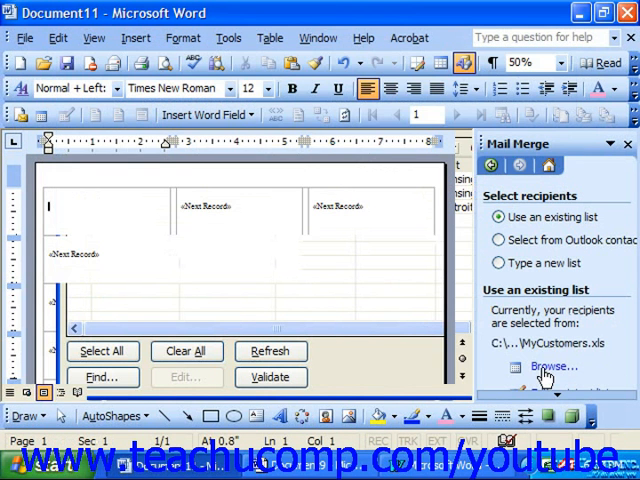
left_click(556, 364)
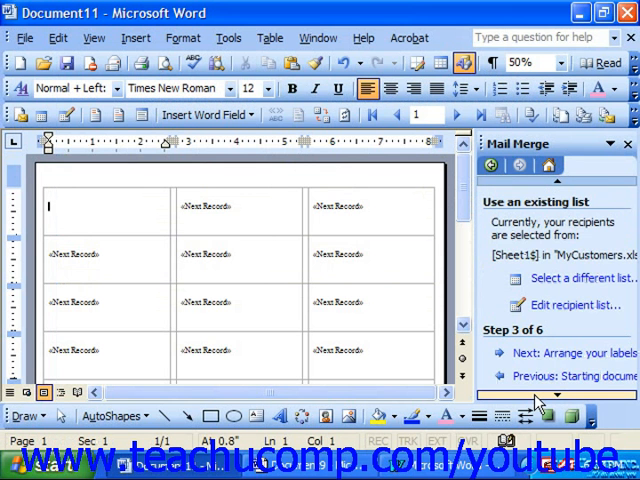
mouse_move(540, 352)
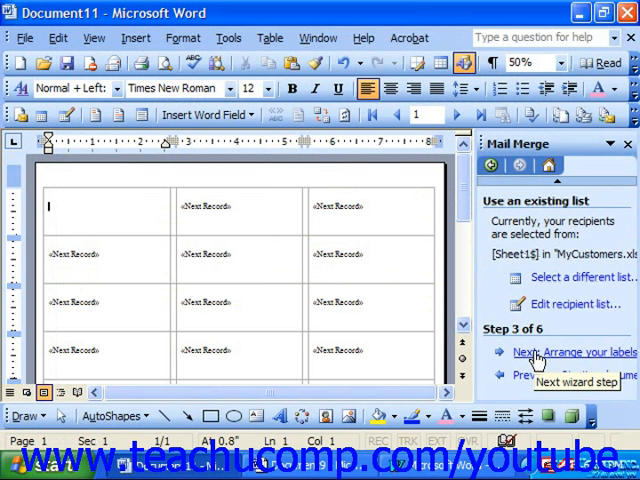
- Advance the wizard to the Arrange your labels step
left_click(564, 352)
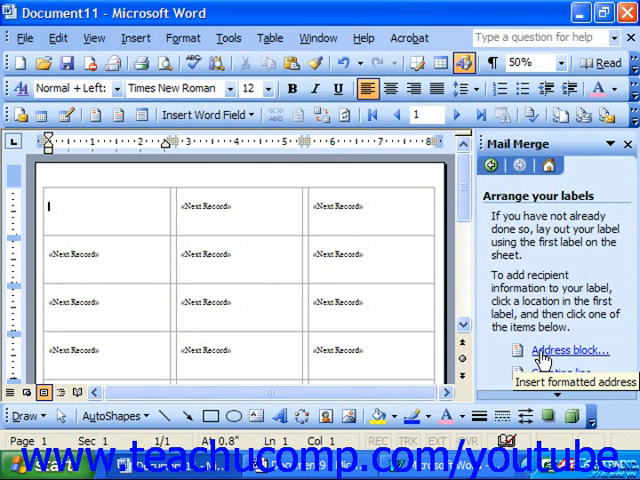
- Begin an address block in the Mr. Josh Q. Randall Jr. style without the company name
left_click(560, 348)
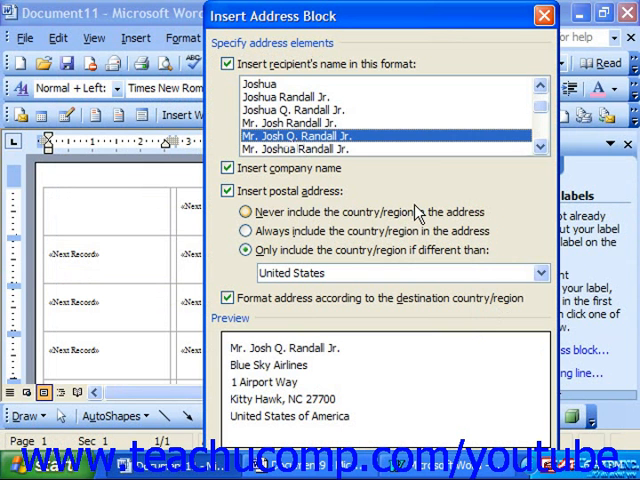
left_click(228, 168)
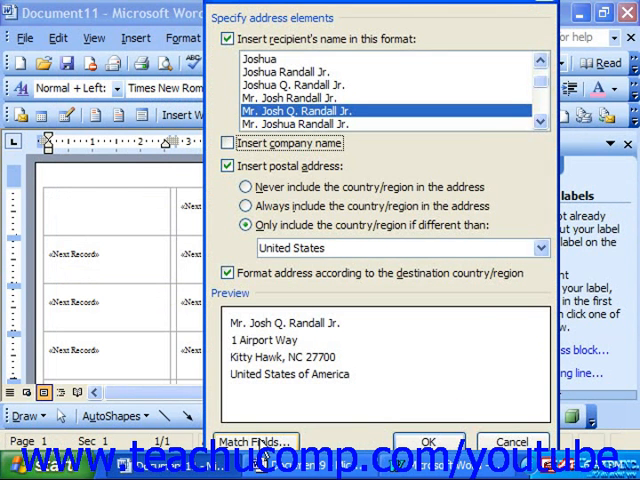
left_click(254, 440)
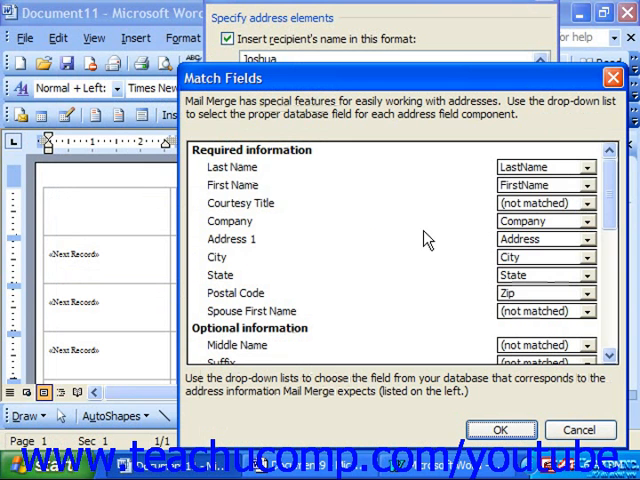
left_click(586, 168)
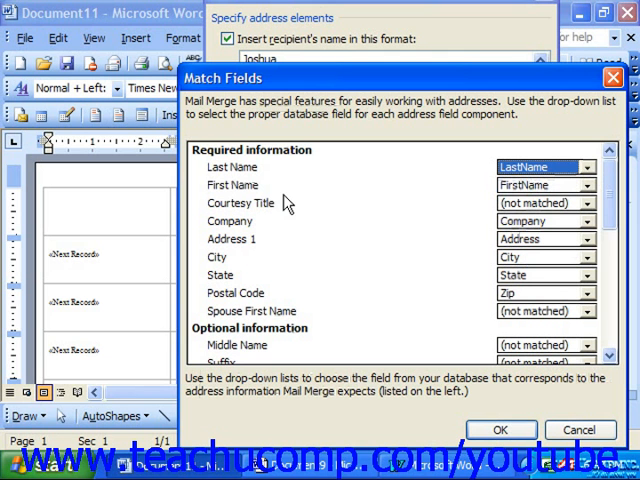
mouse_move(532, 208)
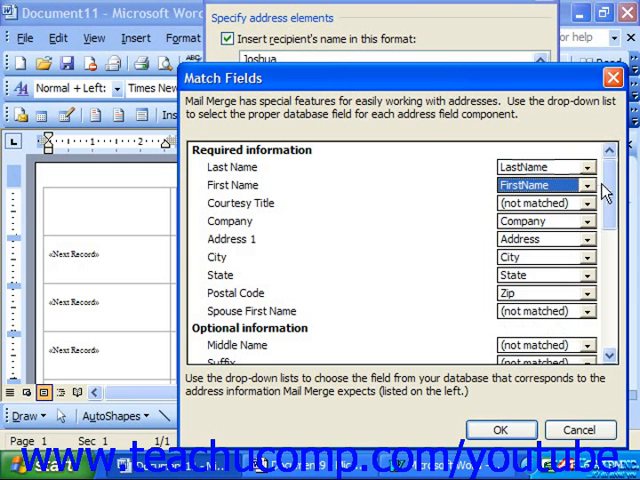
mouse_move(588, 220)
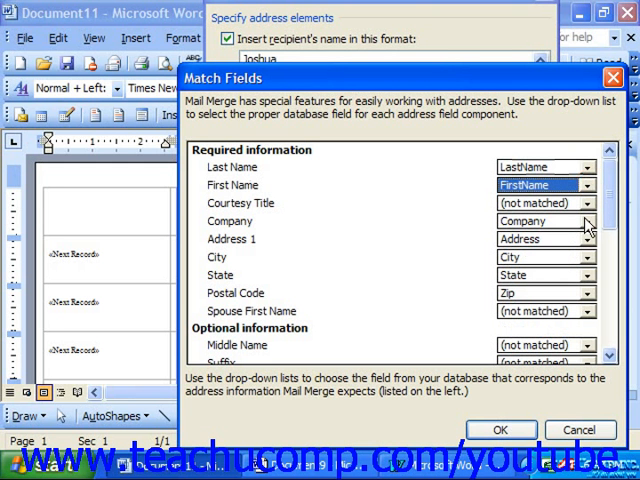
mouse_move(516, 292)
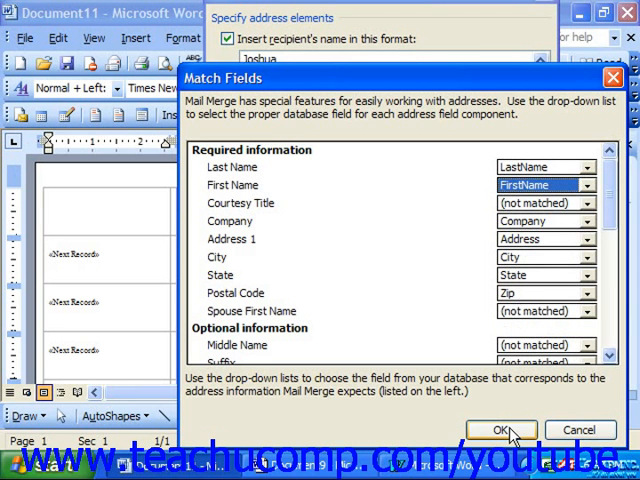
left_click(516, 428)
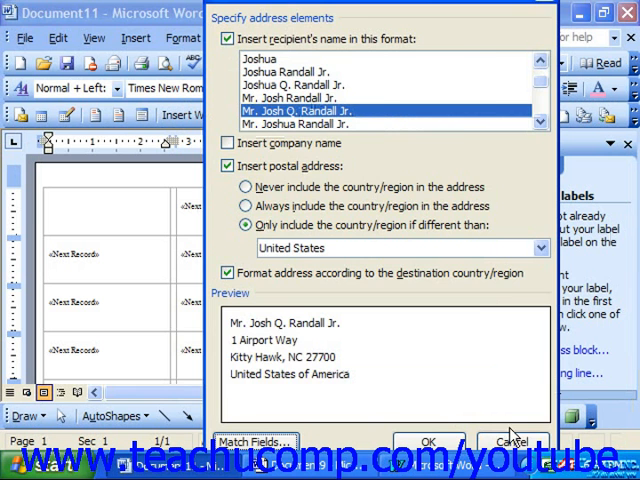
- Insert the «AddressBlock» field into the first label
left_click(428, 440)
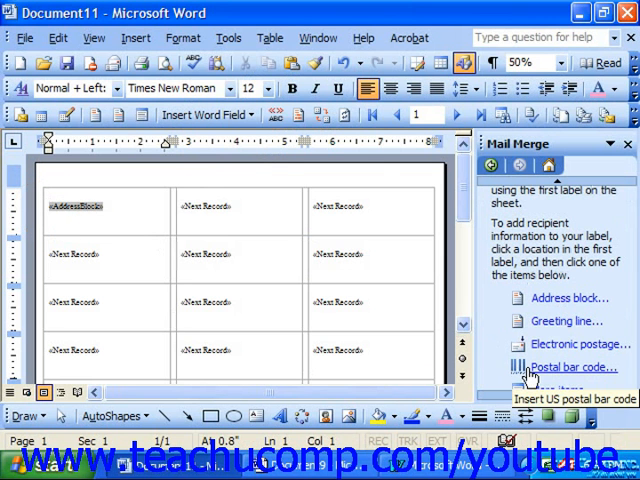
- Insert a postal bar code using Zip for the ZIP code and Address for the street address
left_click(564, 368)
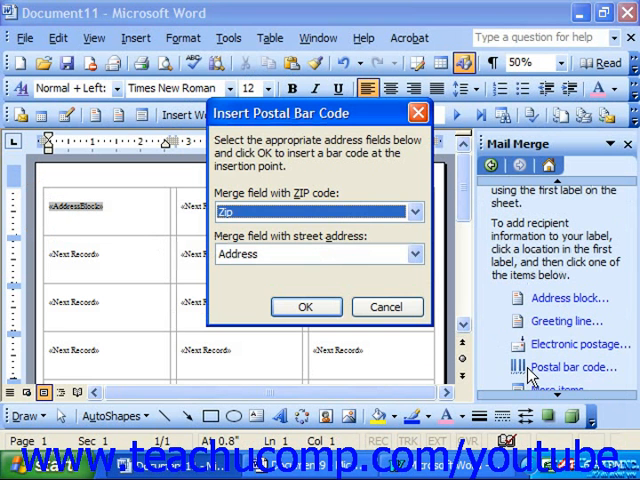
left_click(412, 212)
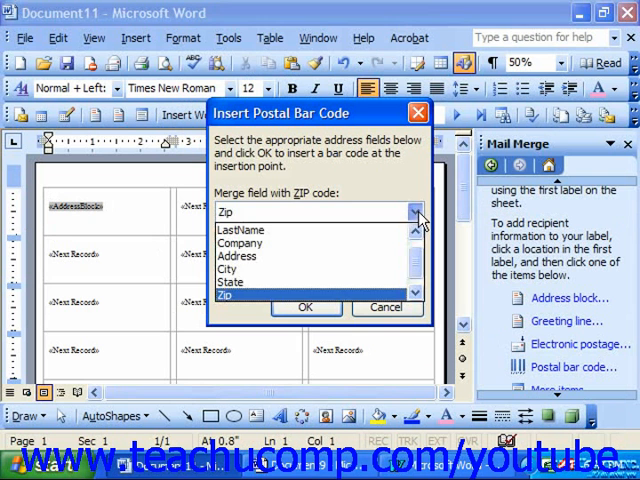
left_click(228, 296)
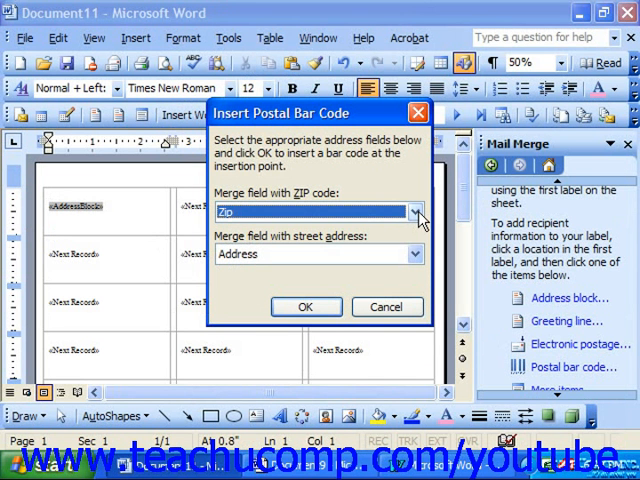
left_click(414, 254)
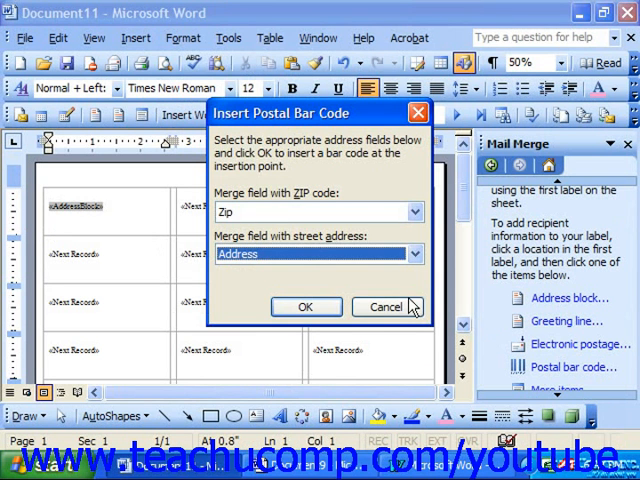
left_click(306, 308)
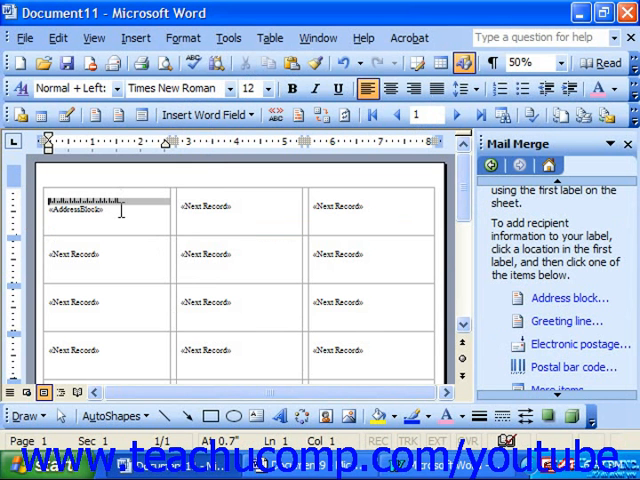
mouse_move(436, 236)
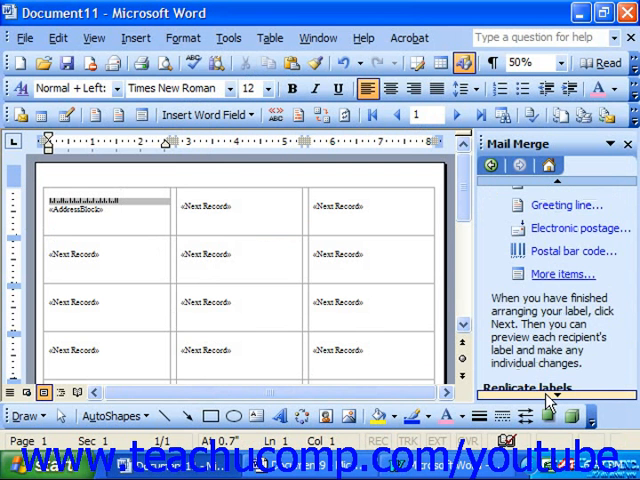
- Update all labels so each repeats the first label's bar code and address block
scroll("down", 3)
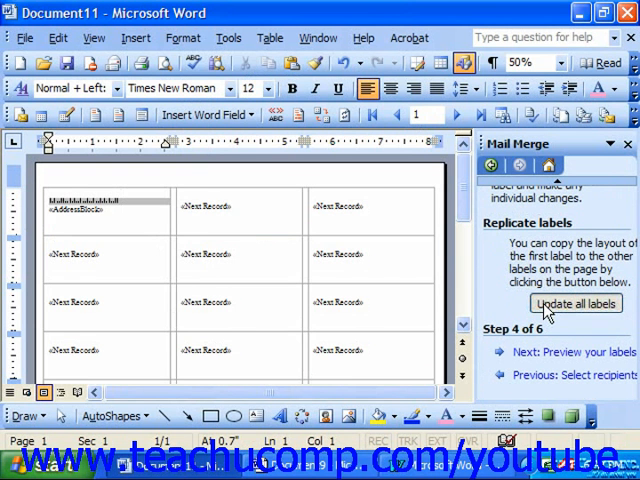
left_click(576, 304)
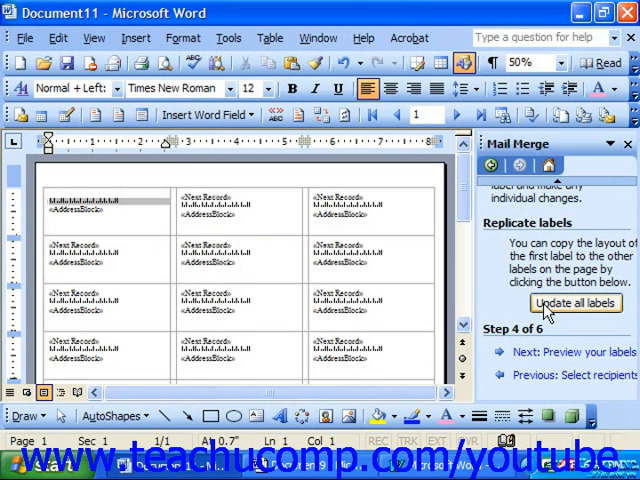
mouse_move(548, 356)
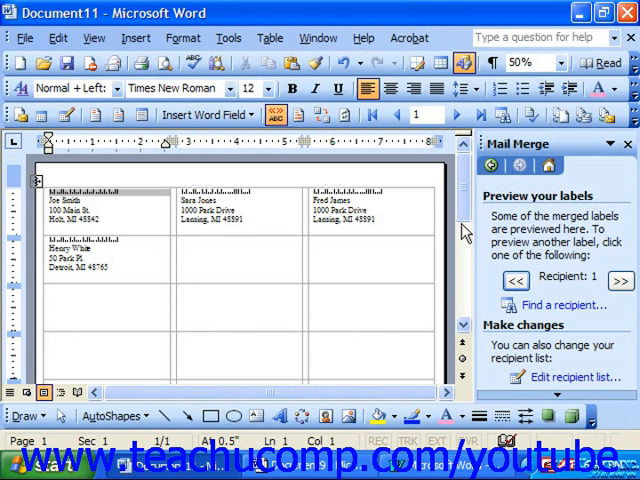
mouse_move(616, 280)
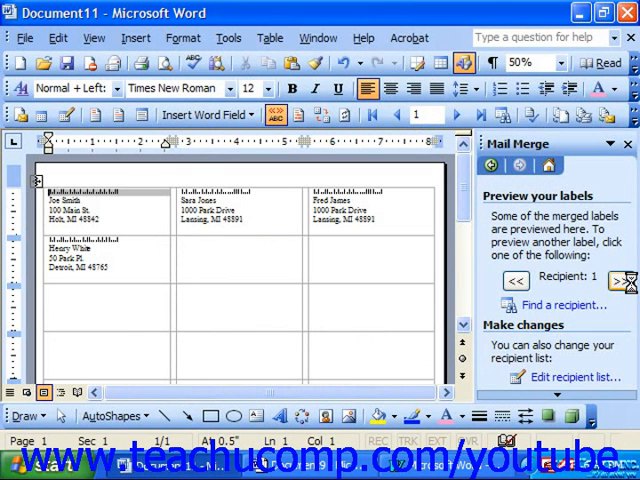
- Browse the merged label preview forward through the next recipients, then back to the first
left_click(620, 280)
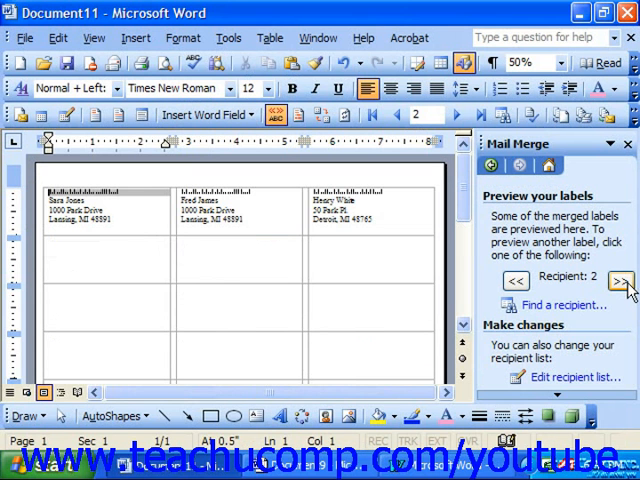
left_click(620, 280)
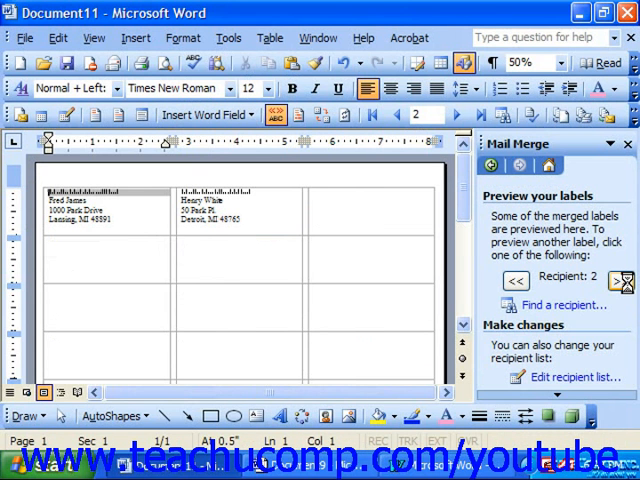
left_click(620, 280)
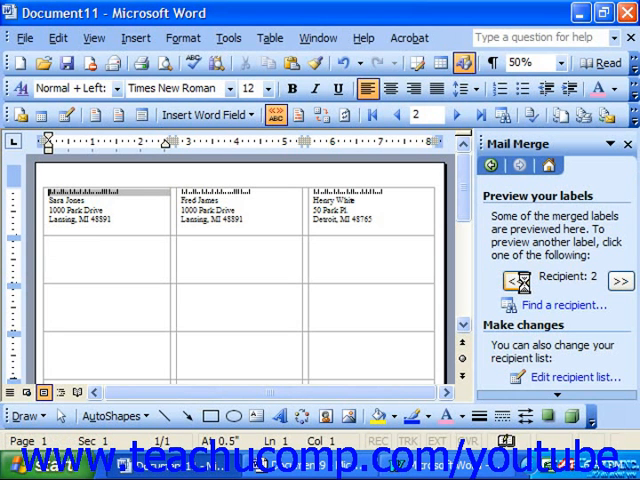
left_click(508, 280)
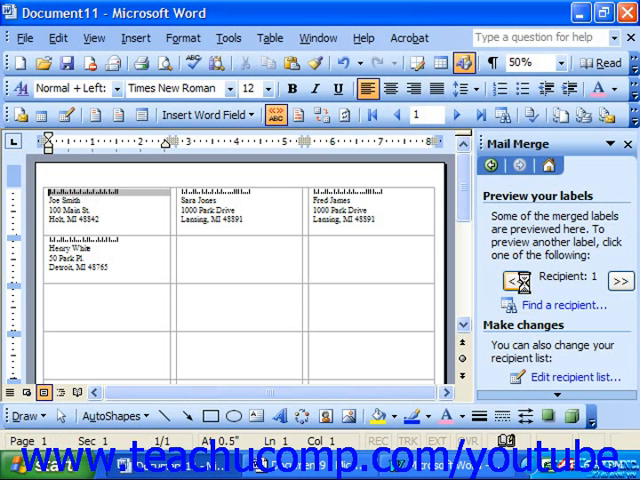
mouse_move(524, 290)
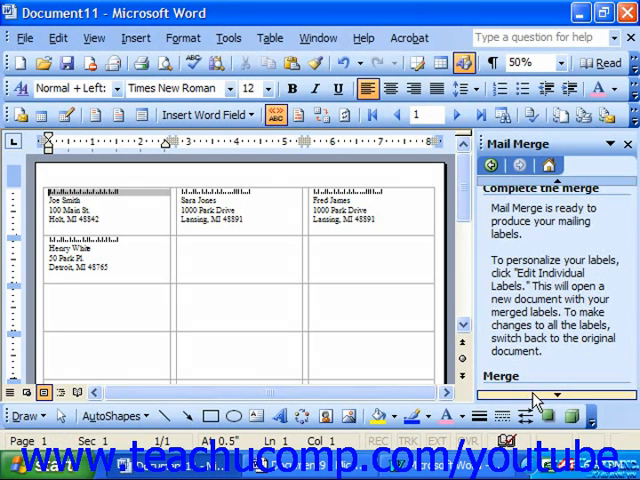
- Scroll the Mail Merge task pane down to reach the Complete the merge step
scroll("down", 3)
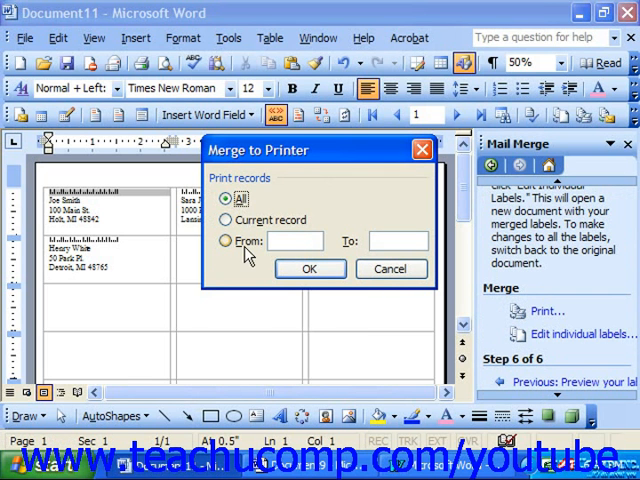
mouse_move(368, 258)
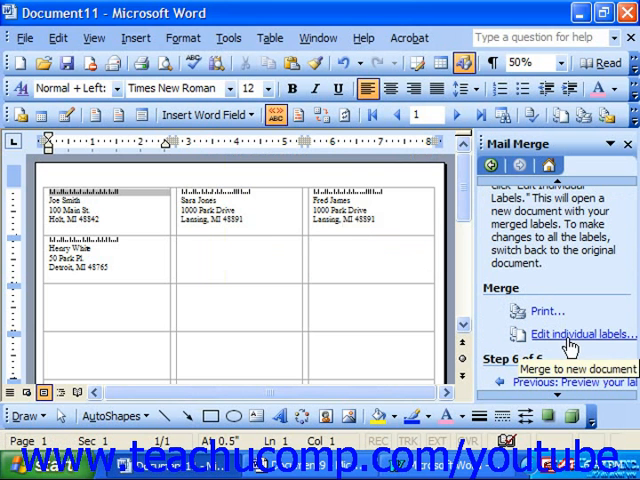
- Start Edit individual labels, try Current record, then choose All records for the new document
left_click(584, 334)
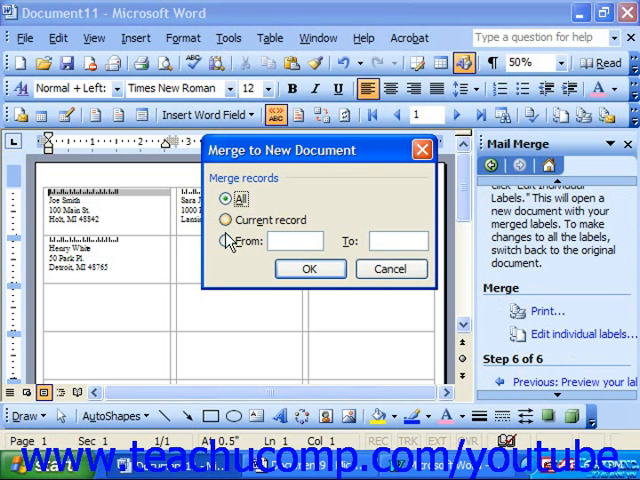
mouse_move(232, 268)
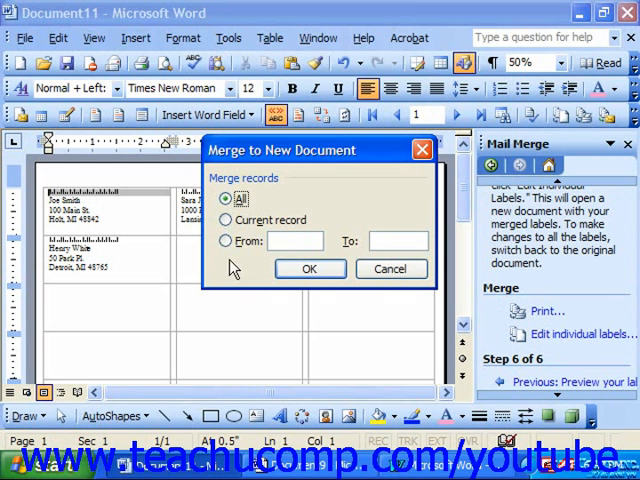
mouse_move(228, 256)
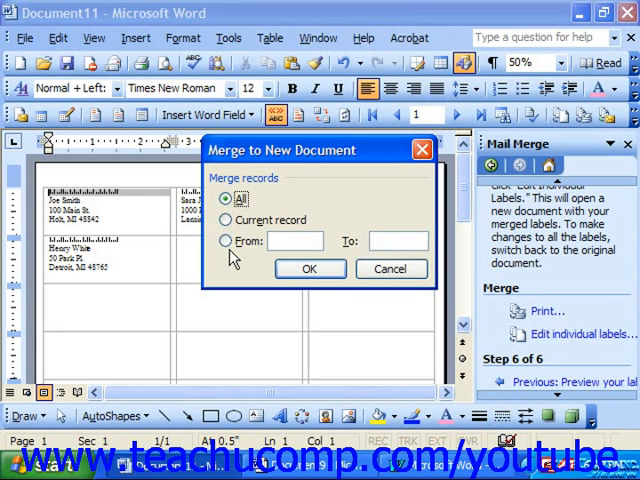
left_click(228, 220)
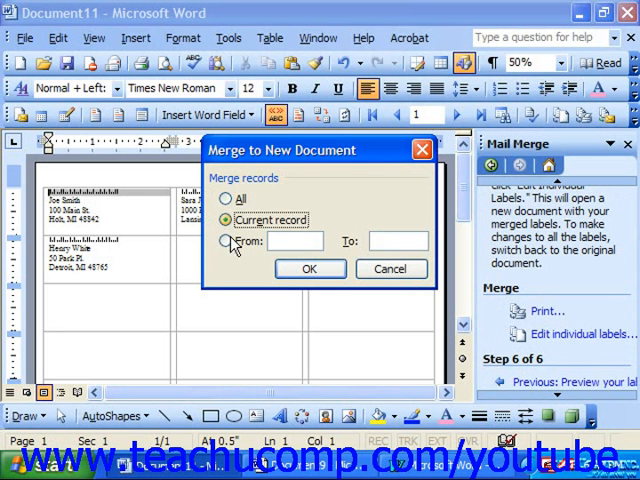
left_click(228, 198)
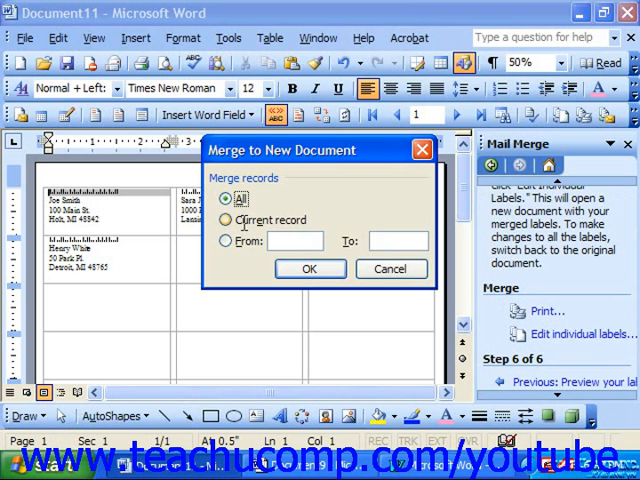